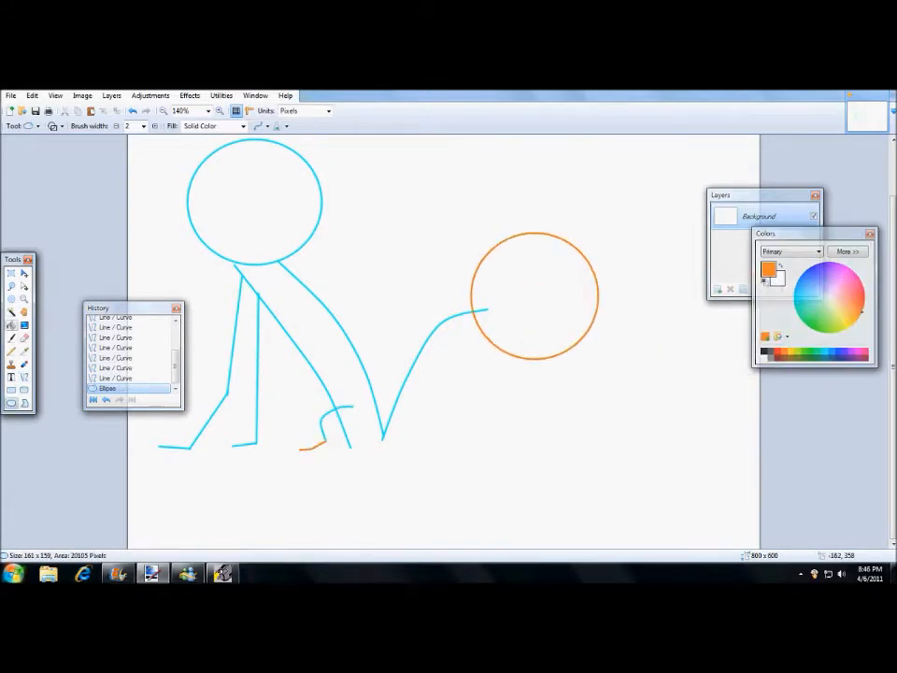
Erase the stick-figure sketch and orange circle, leaving a blank white canvas
{"action": "left_click", "coordinate": [11, 273]}
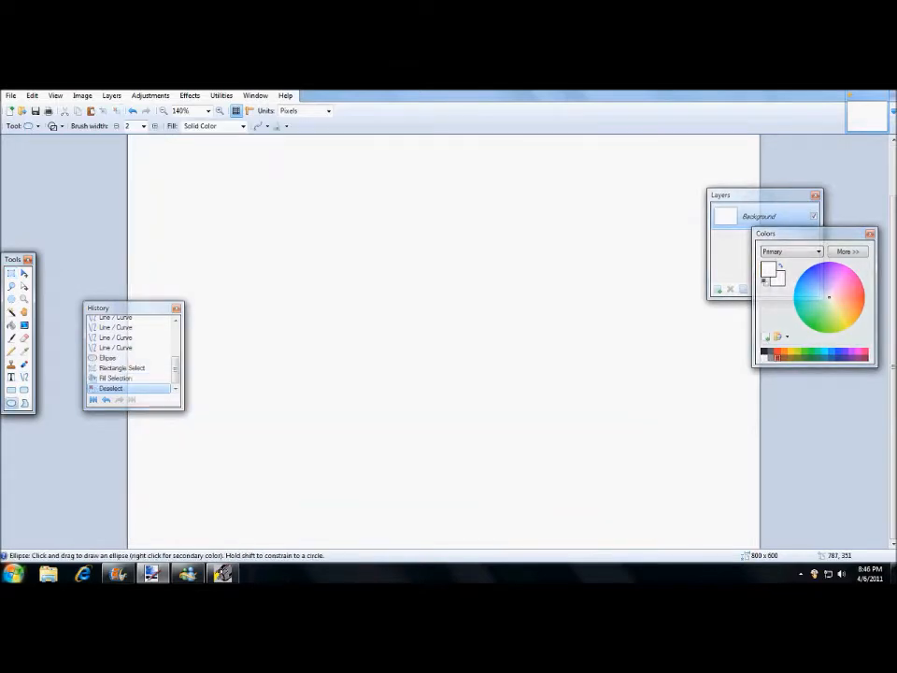
Draw the orange cat's head with black outlines, spiky tufts, white-detailed eyes and a pink nose
{"action": "left_click_drag", "start_coordinate": [290, 202], "coordinate": [407, 299]}
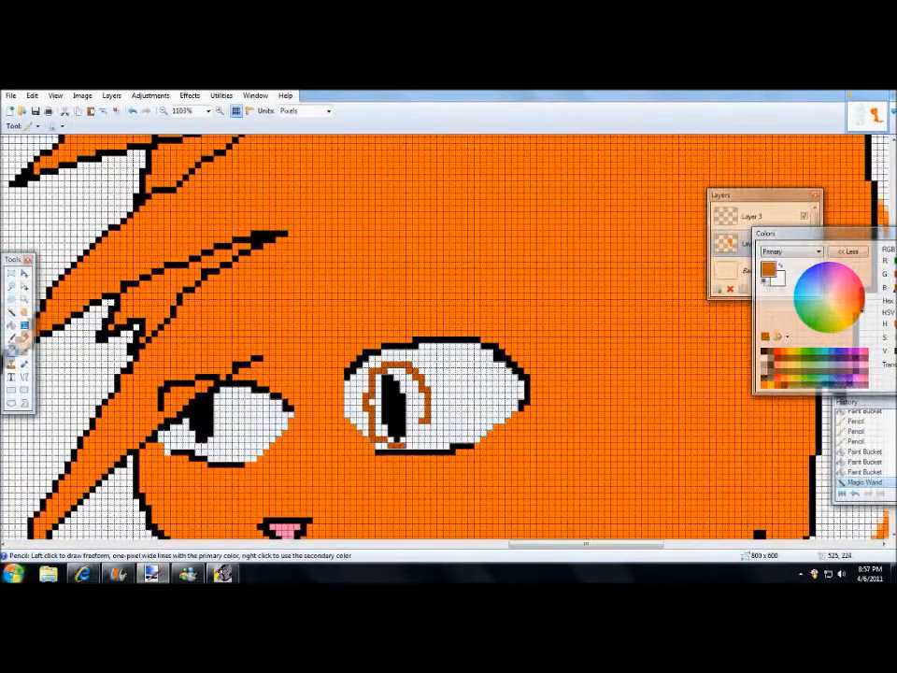
Bring up the Cinderheart Warriors wiki page as a gray-tabby reference
{"action": "left_click", "coordinate": [215, 430]}
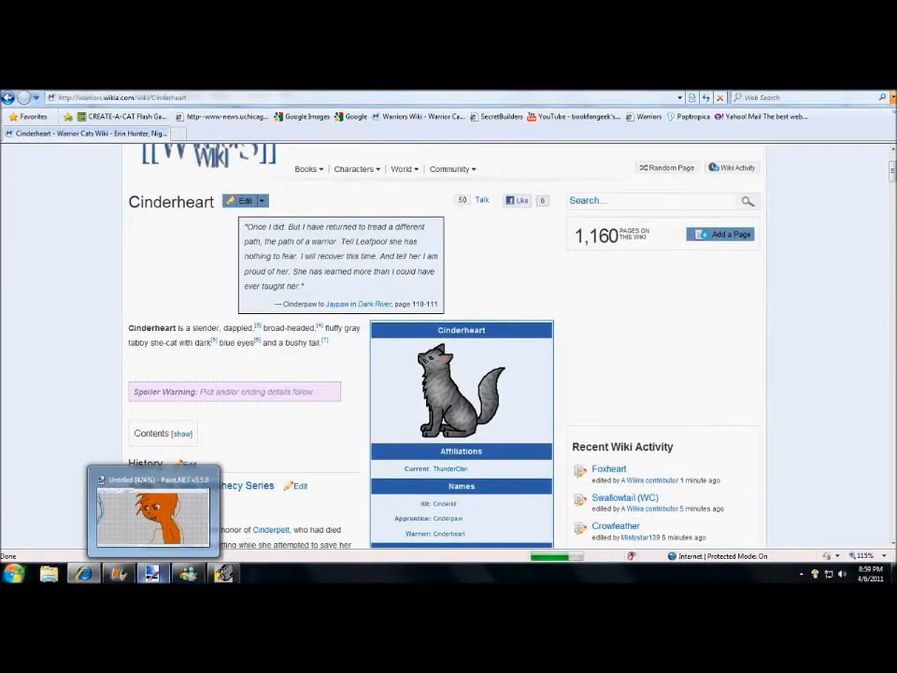
Return to Paint.NET and paint the gray tabby head with dark stripes, closed eyes and red mouth
{"action": "left_click", "coordinate": [153, 512]}
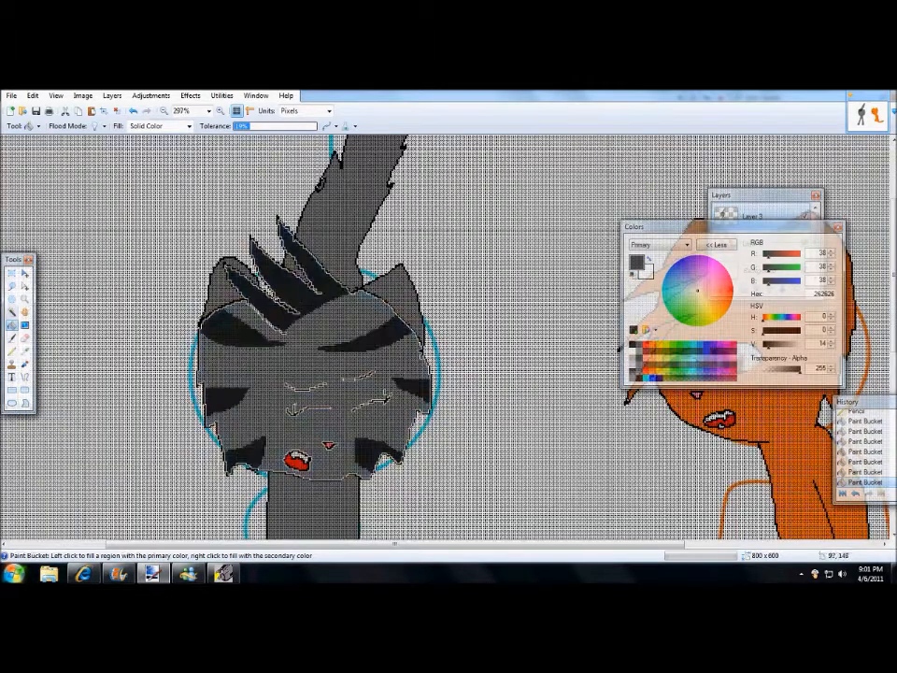
Paint green rolling hills and brown tree trunks on the Background layer behind both cats
{"action": "left_click", "coordinate": [18, 297]}
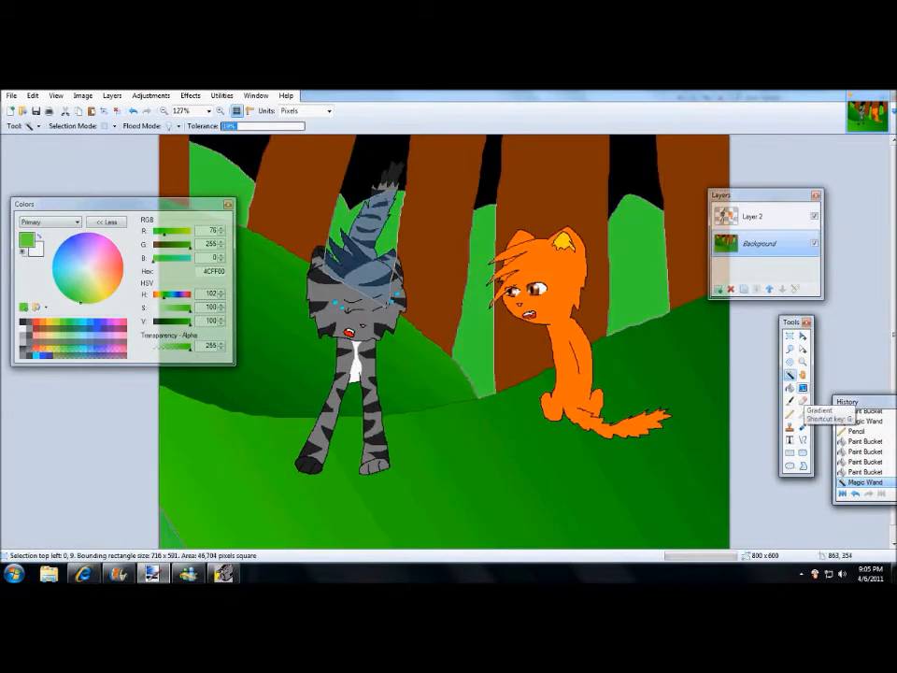
Touch up the forest scene and end on the black credits screen naming "Back to December"
{"action": "left_click", "coordinate": [804, 385]}
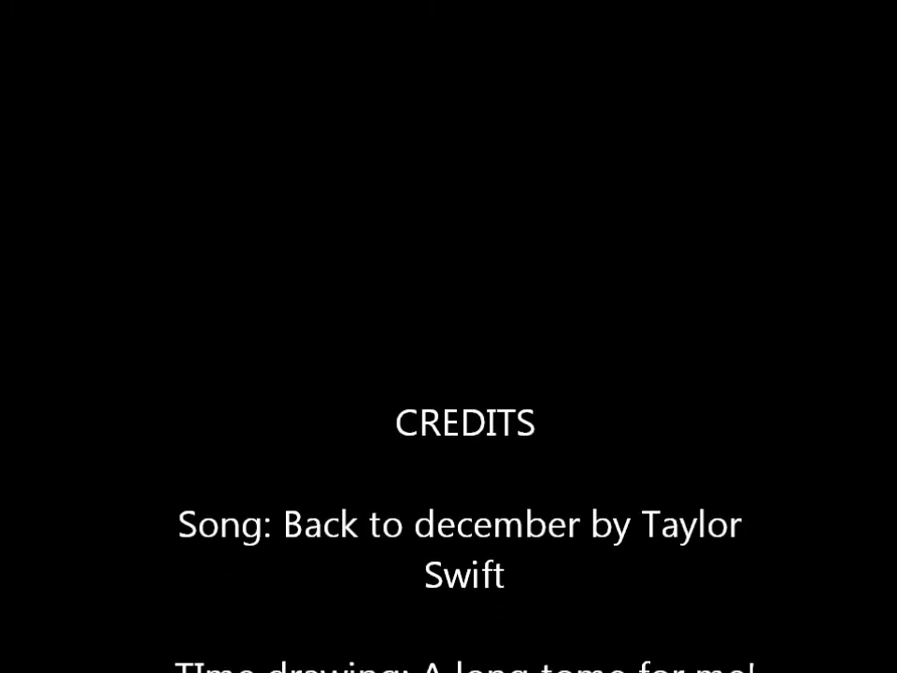
{"action": "scroll", "scroll_direction": "up", "scroll_amount": 3}
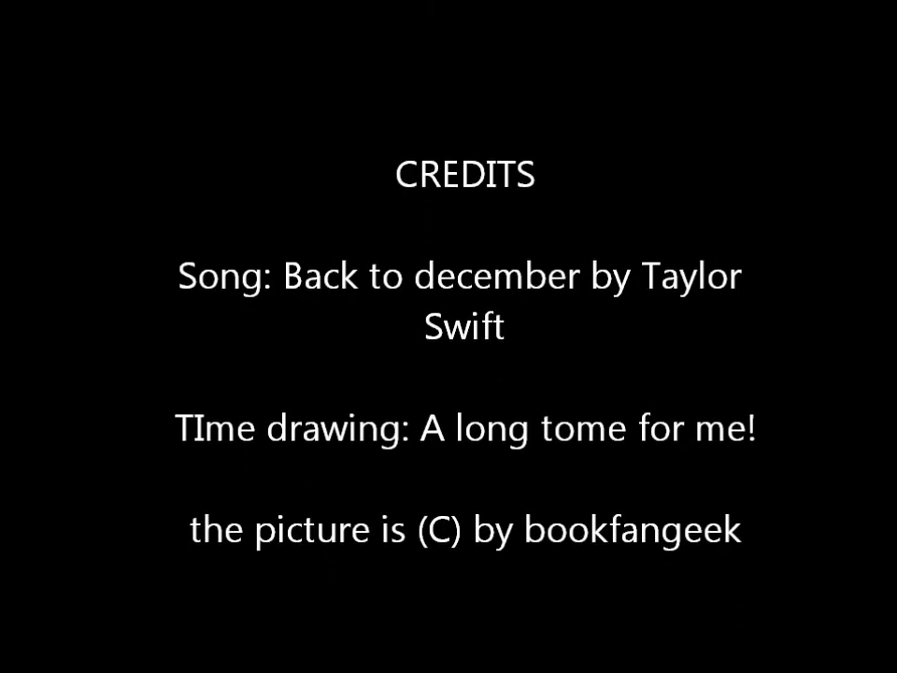
{"action": "scroll", "scroll_direction": "up", "scroll_amount": 3}
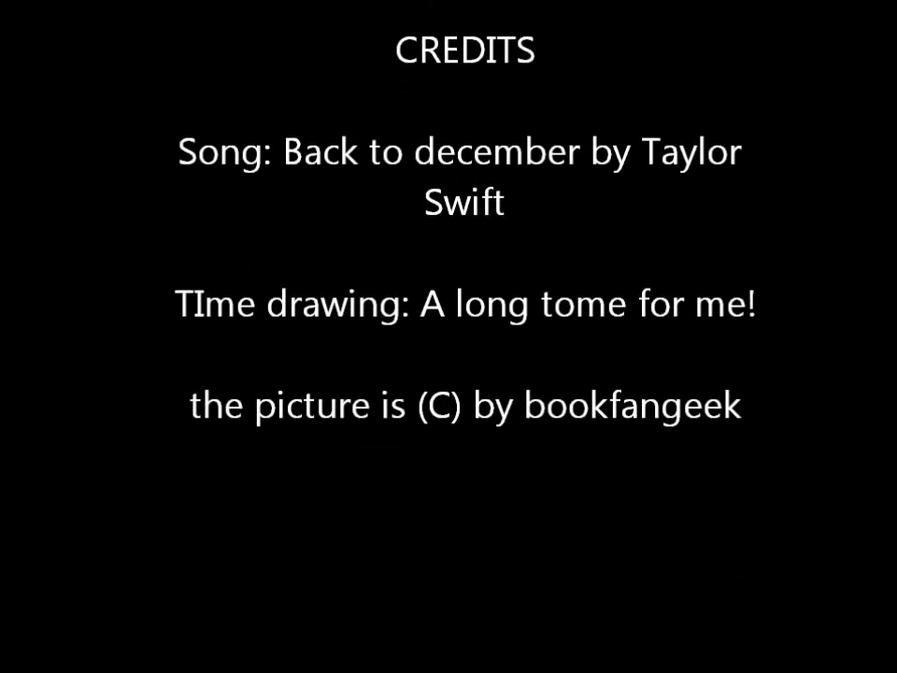
{"action": "scroll", "scroll_direction": "up", "scroll_amount": 3}
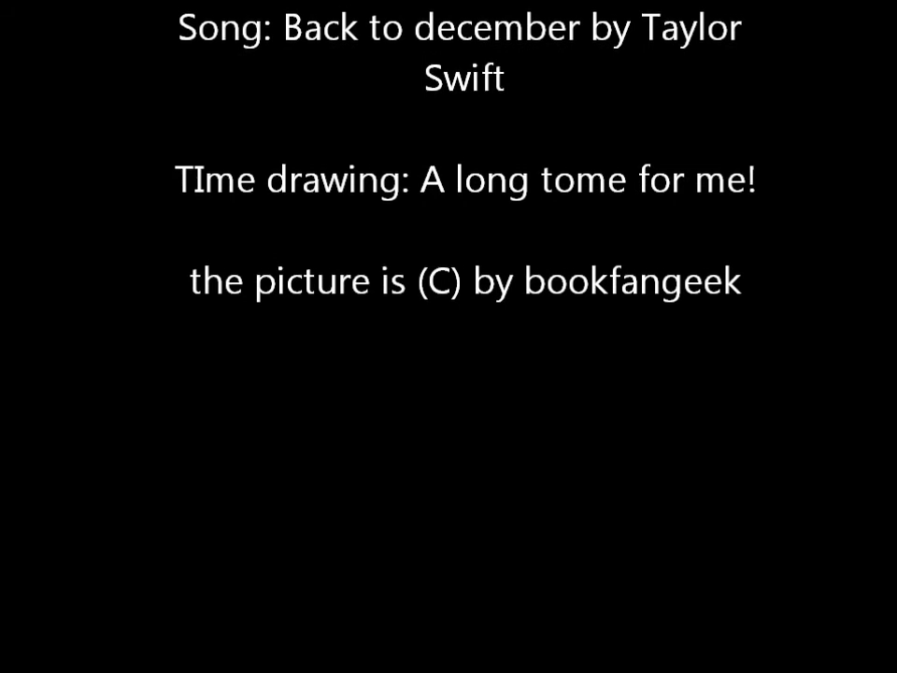